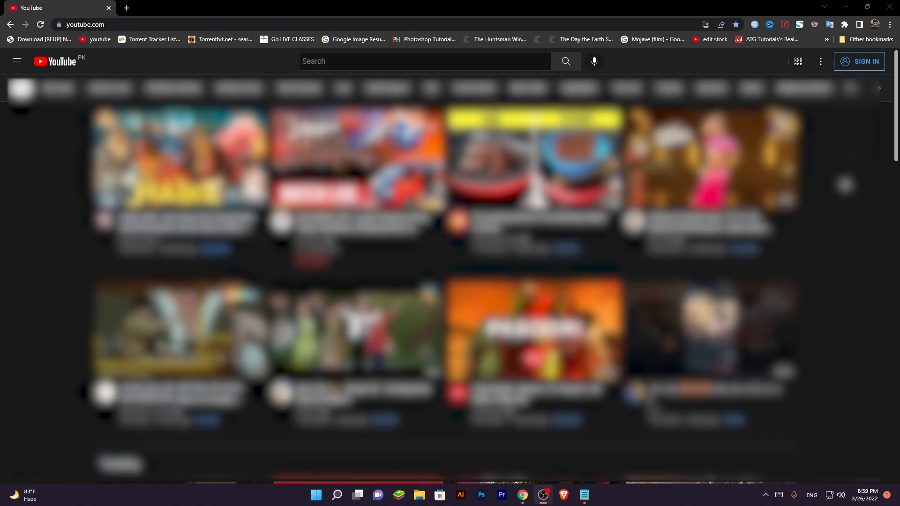
Attempt to sign in from the signed-out YouTube home page, reaching the access-suspended notice.
click(860, 62)
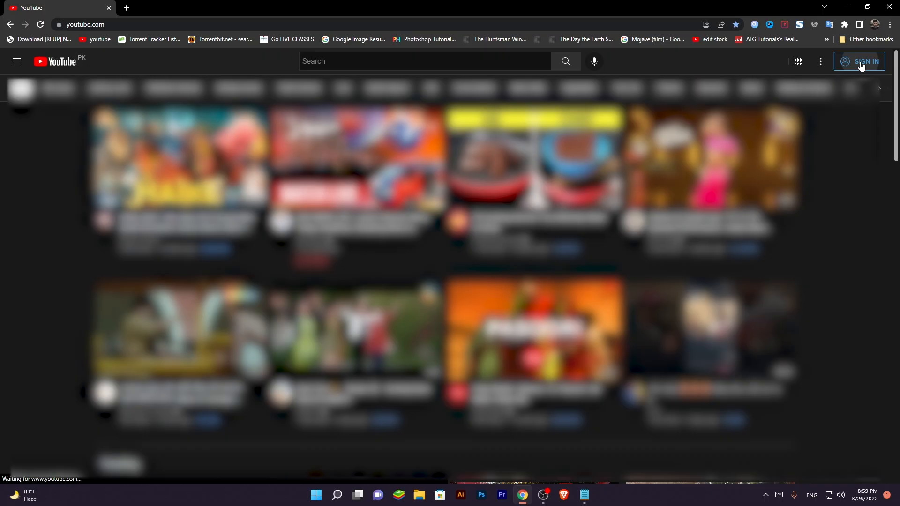
click(859, 62)
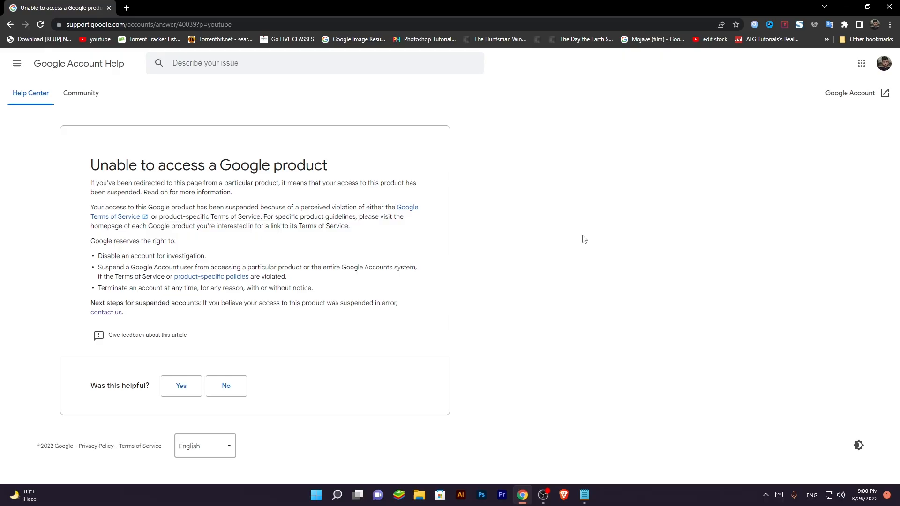
mouse_move(585, 239)
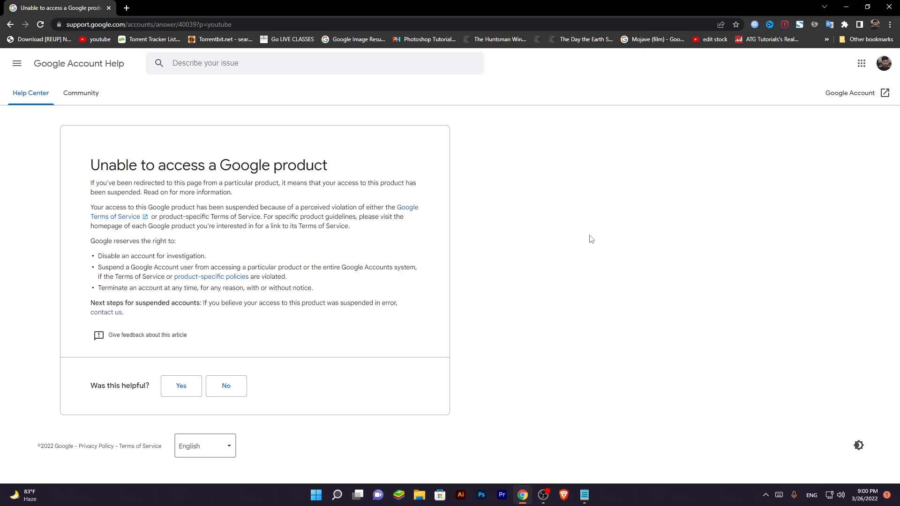
mouse_move(431, 165)
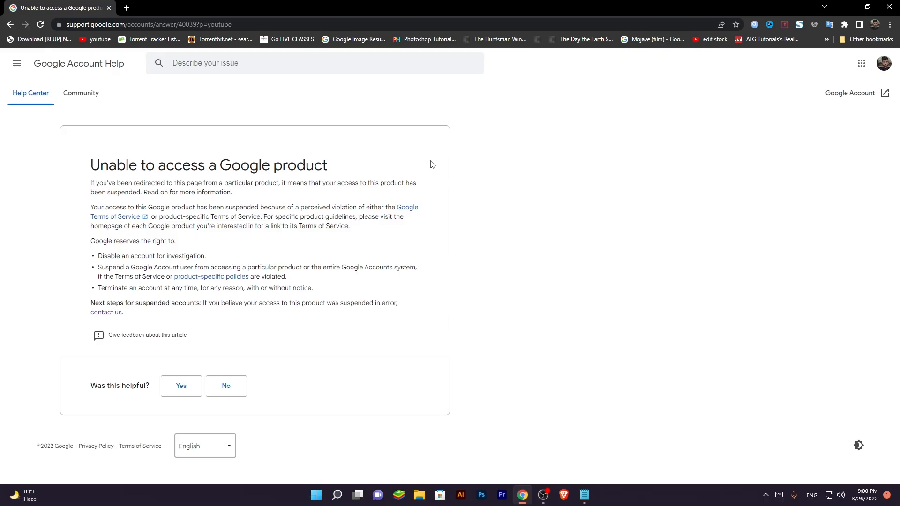
mouse_move(883, 63)
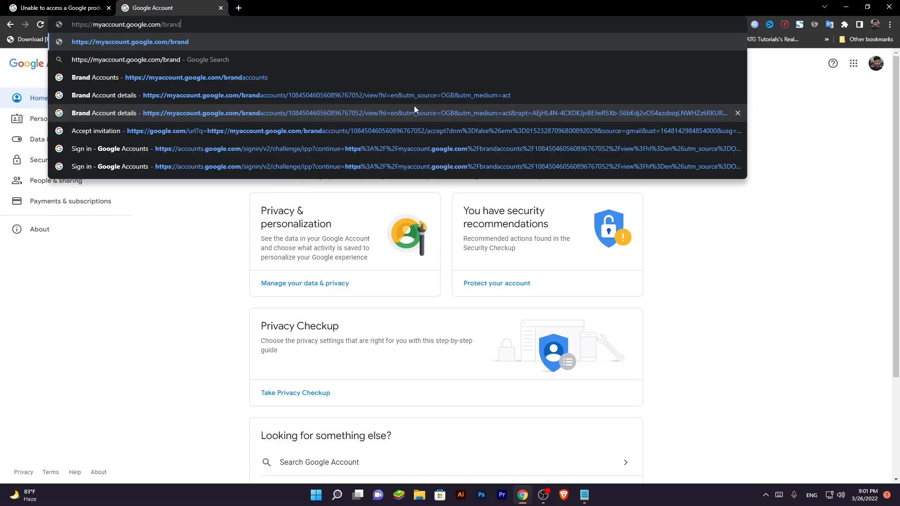
Navigate to myaccount.google.com/brandaccounts to list your brand accounts.
text(accounts/108450460560896767052/view)
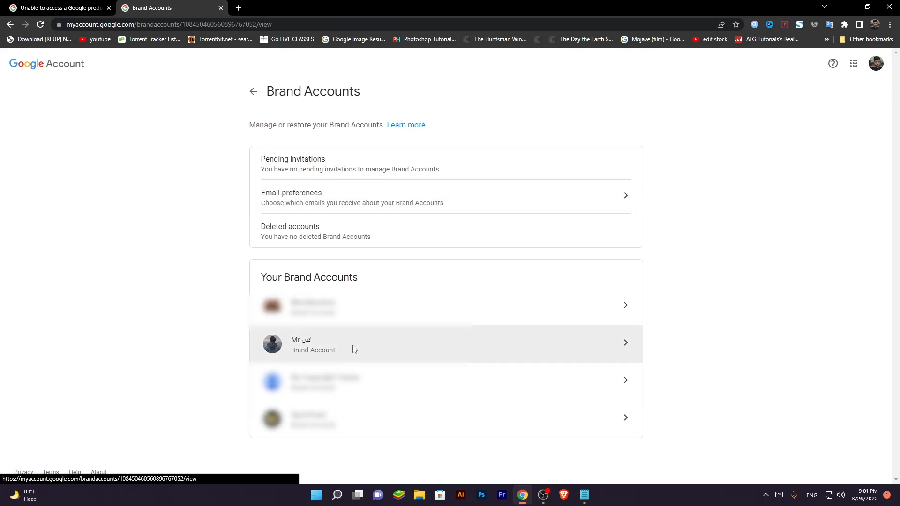
Select the brand account and show its Manage Permissions list with primary owner and second owner.
click(353, 343)
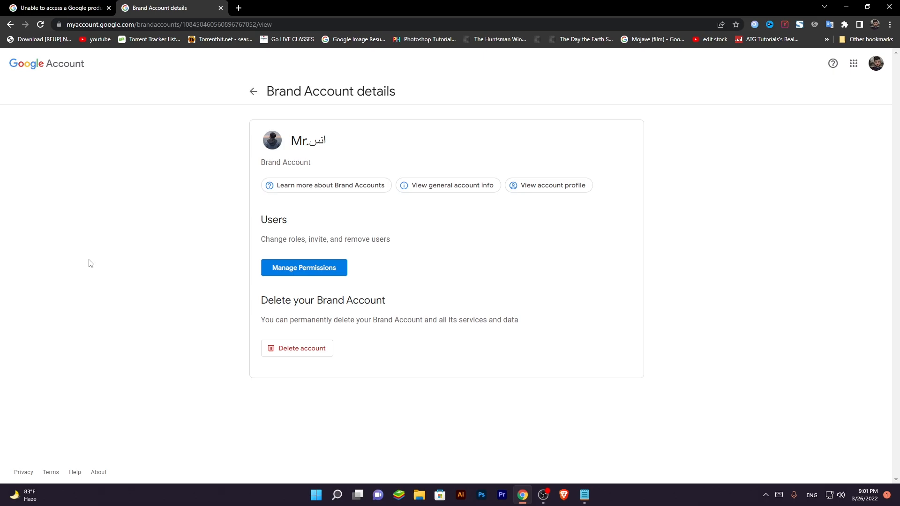
mouse_move(321, 273)
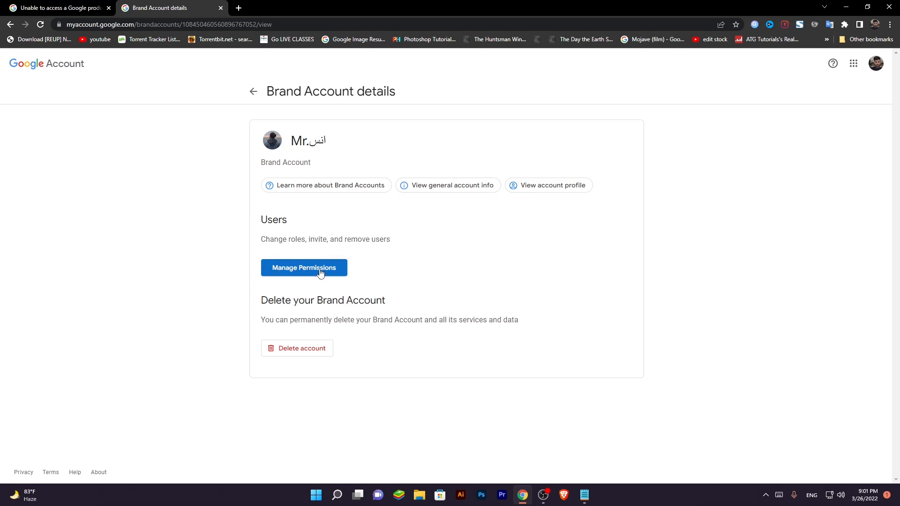
click(304, 267)
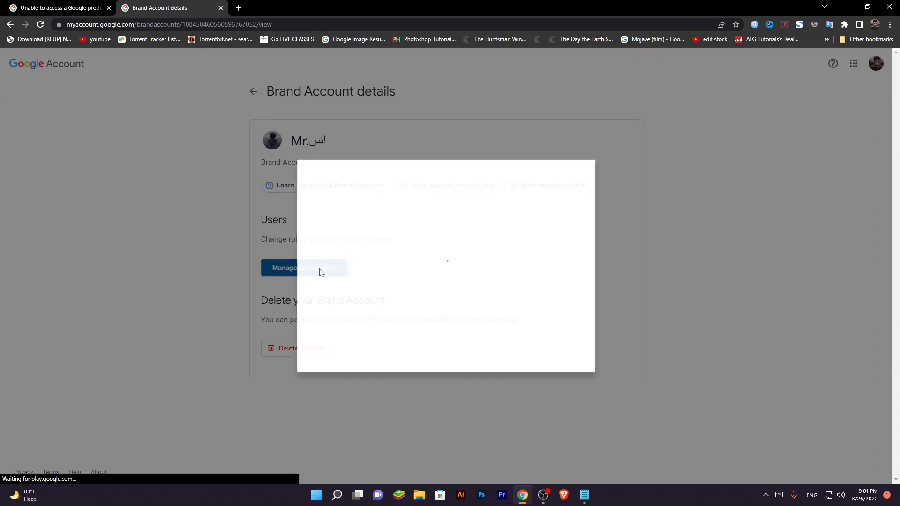
click(304, 268)
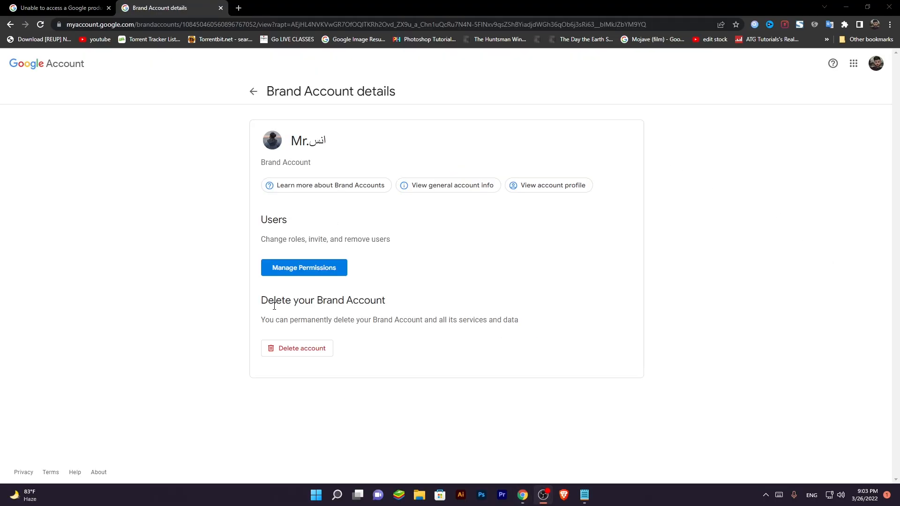
click(303, 267)
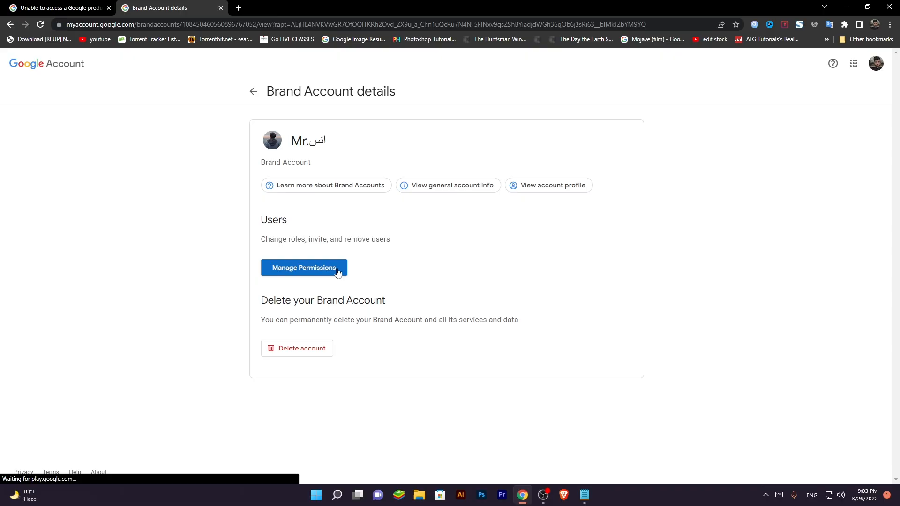
click(304, 273)
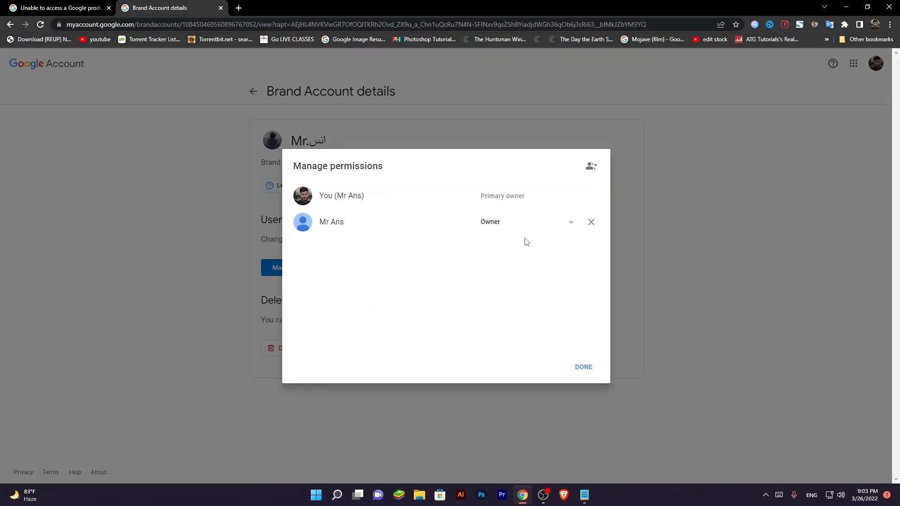
mouse_move(591, 167)
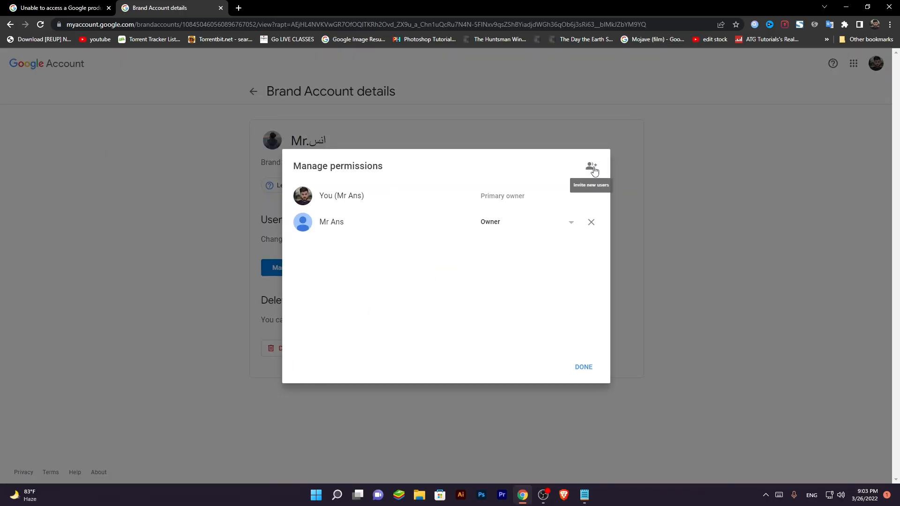
click(592, 166)
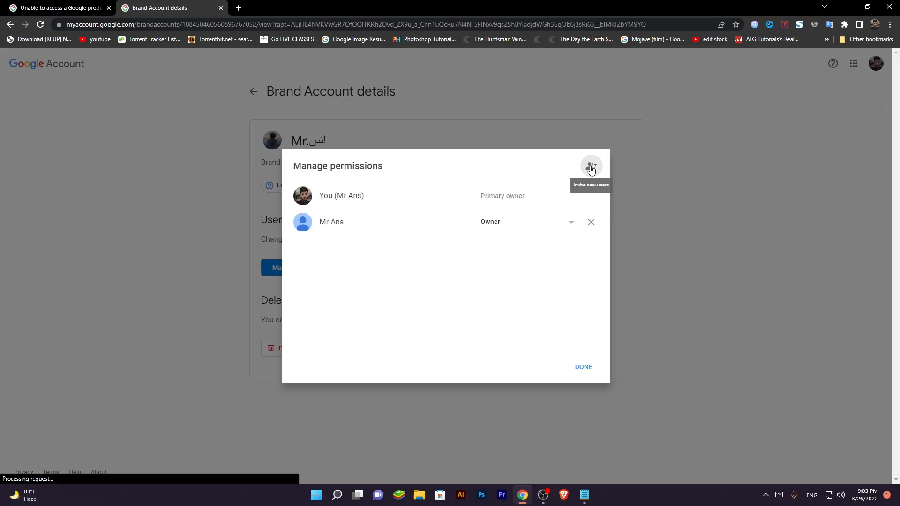
click(592, 166)
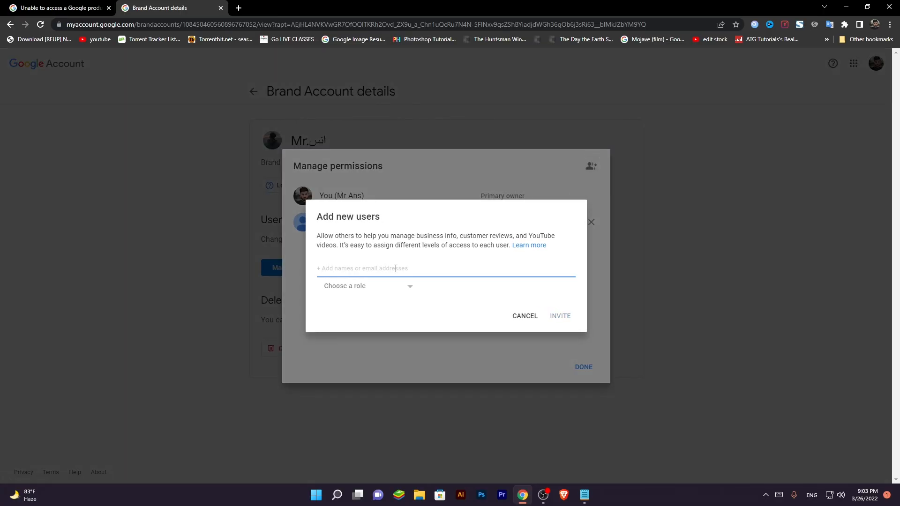
mouse_move(394, 296)
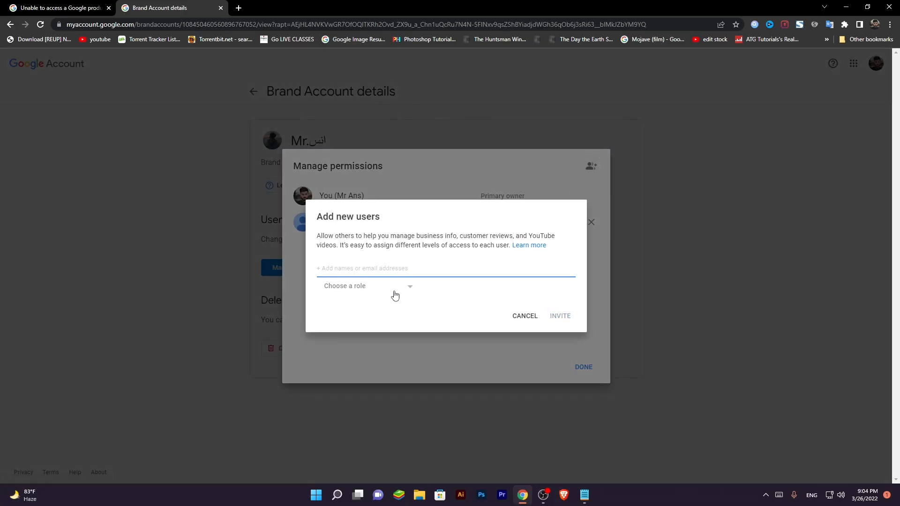
click(368, 286)
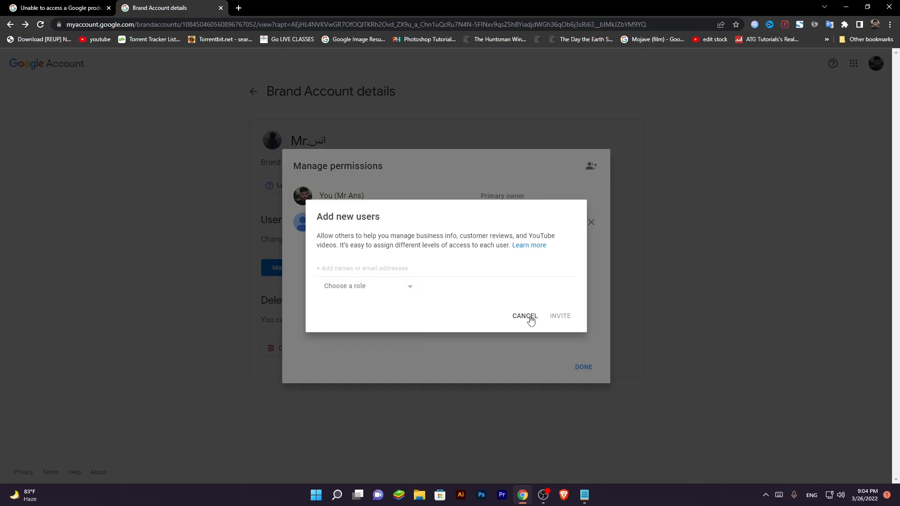
click(524, 316)
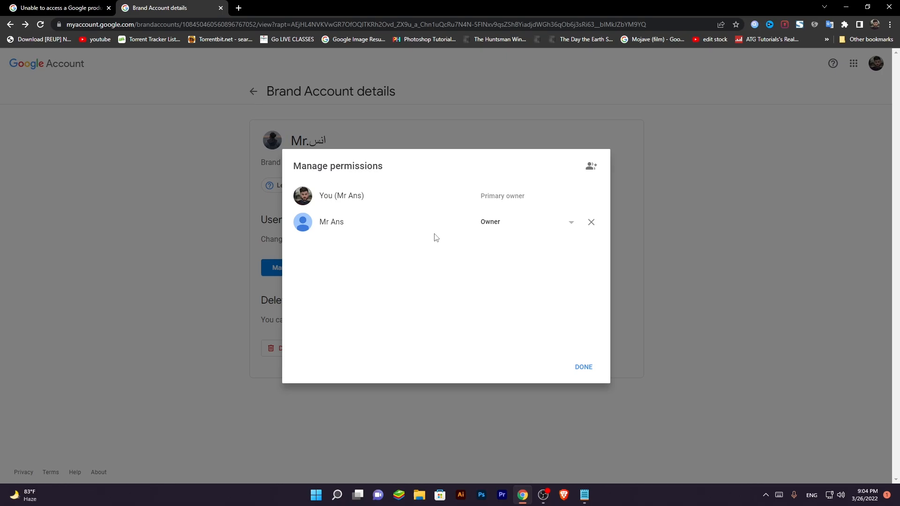
click(583, 369)
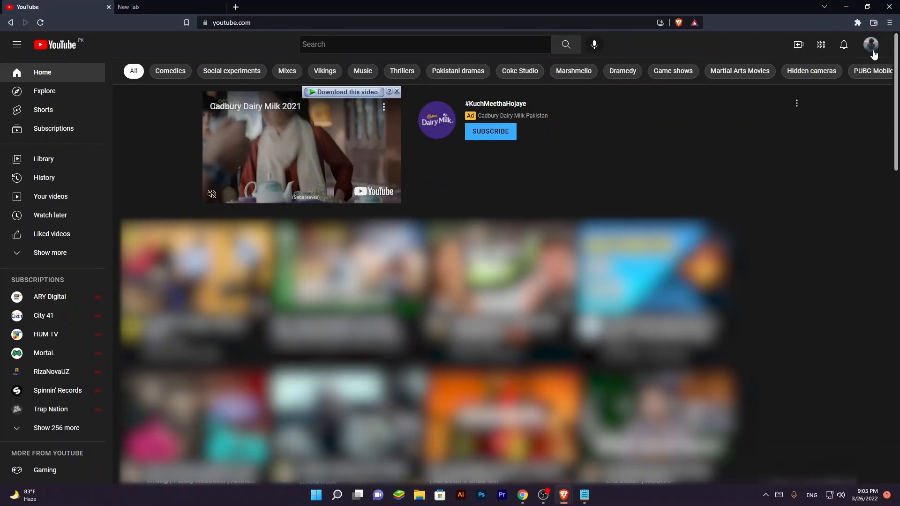
Go to the brand account's own channel from the profile avatar's Your channel entry.
click(871, 44)
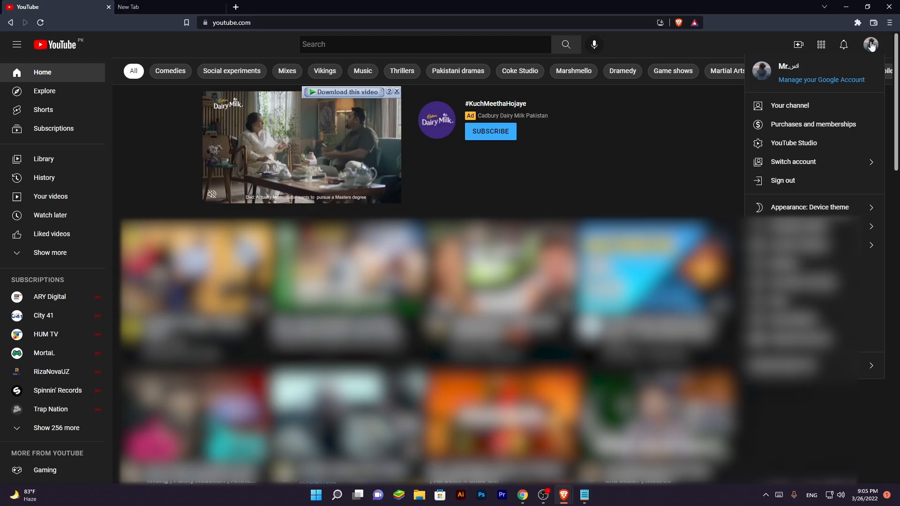
click(789, 106)
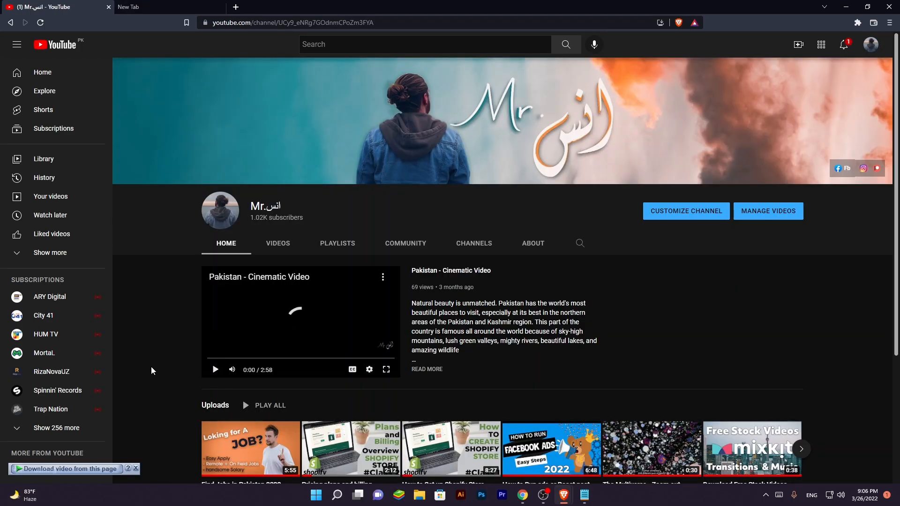